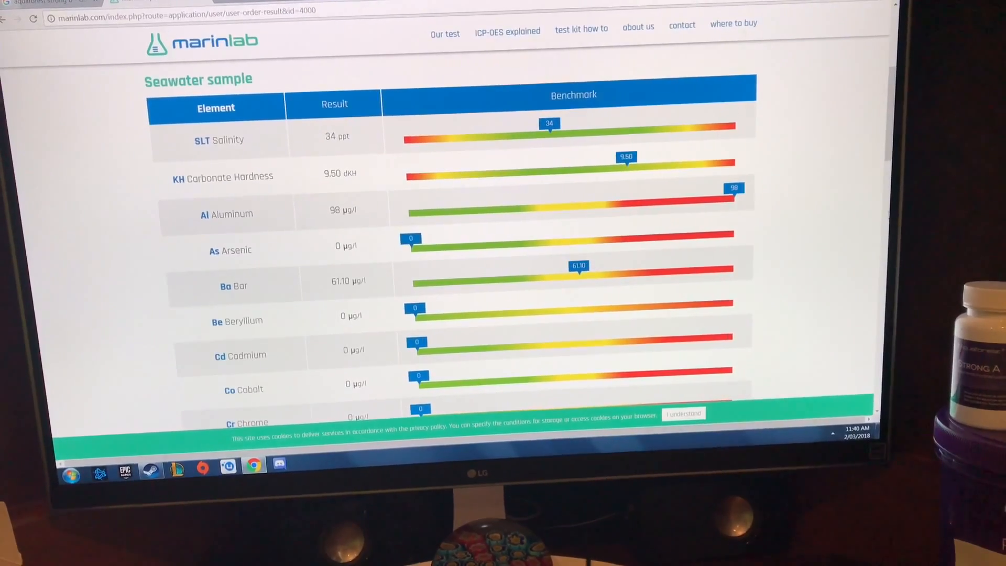
scroll(down, 3)
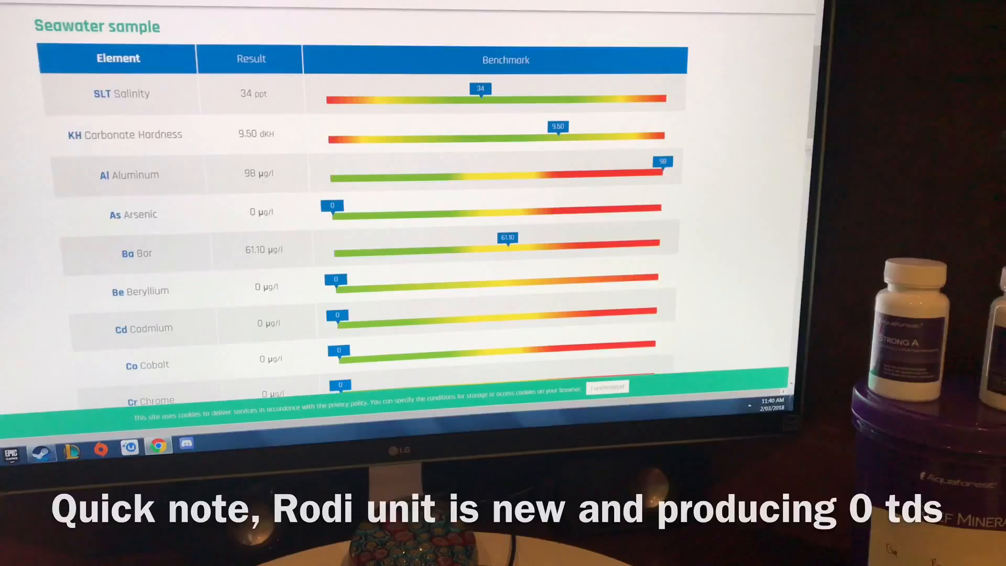
scroll(down, 3)
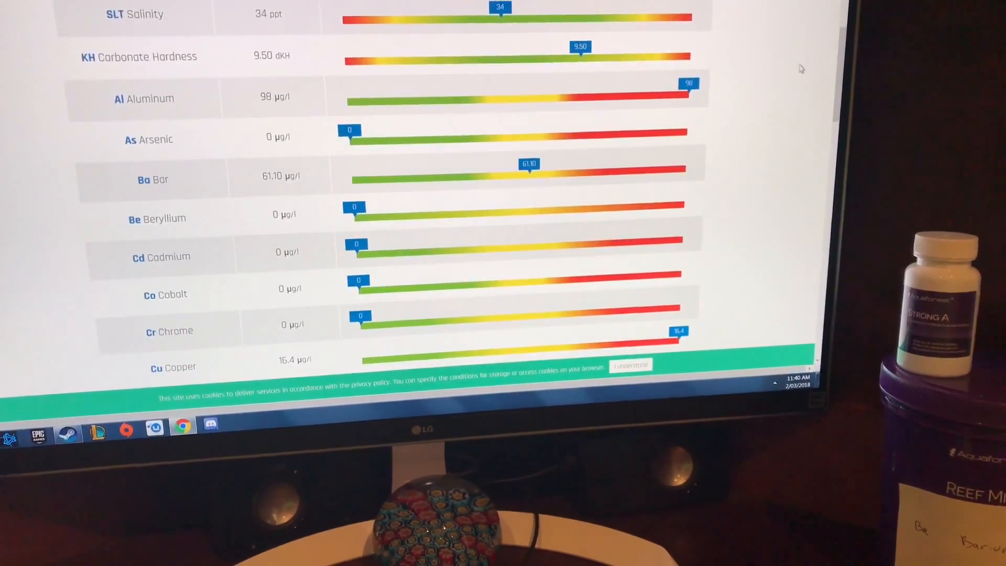
scroll(down, 3)
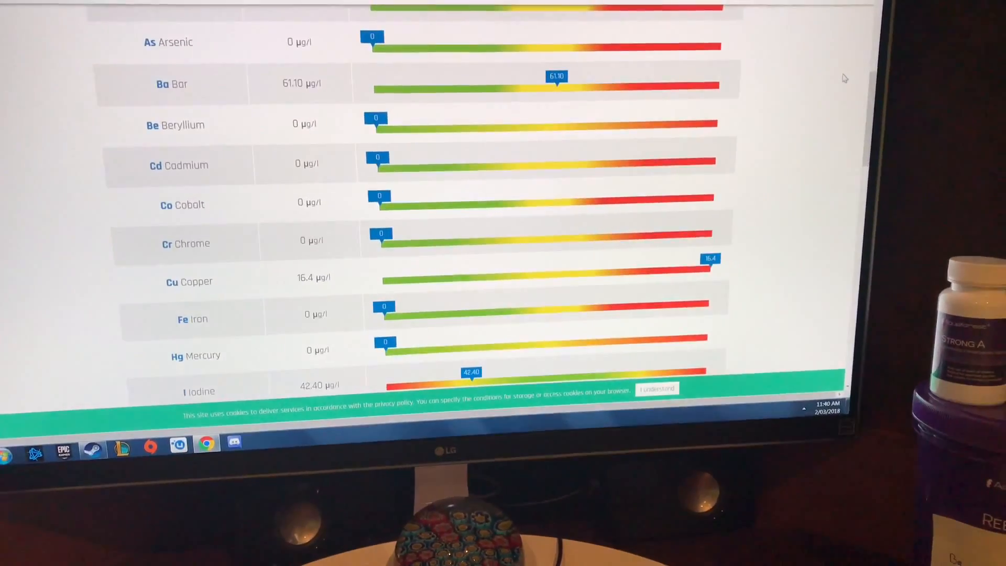
scroll(down, 3)
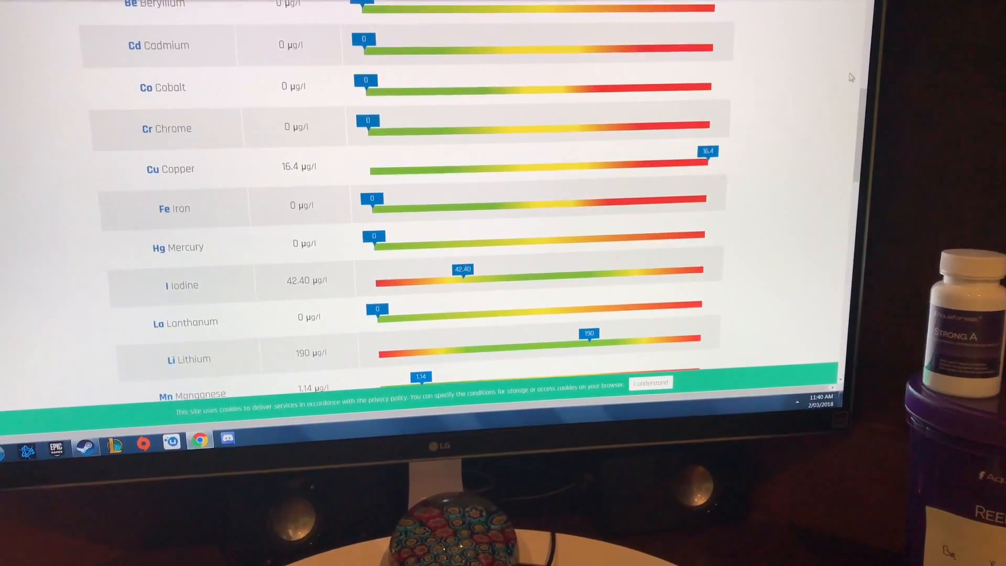
scroll(down, 3)
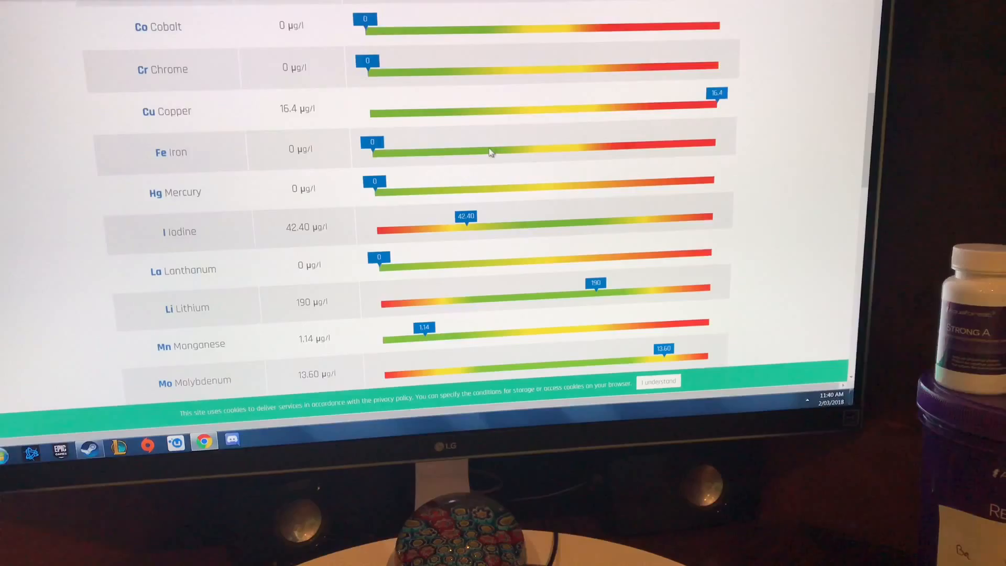
scroll(down, 3)
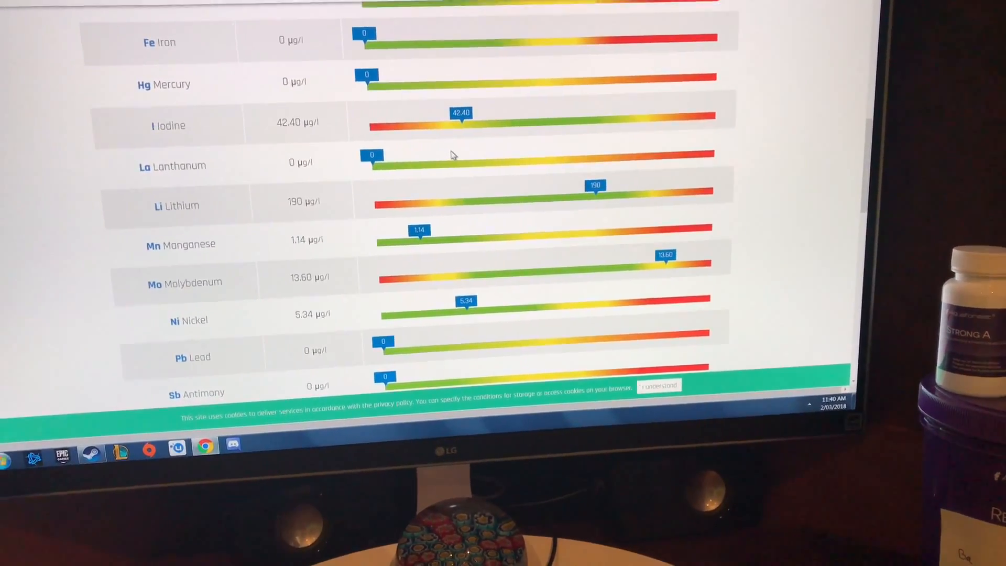
scroll(down, 3)
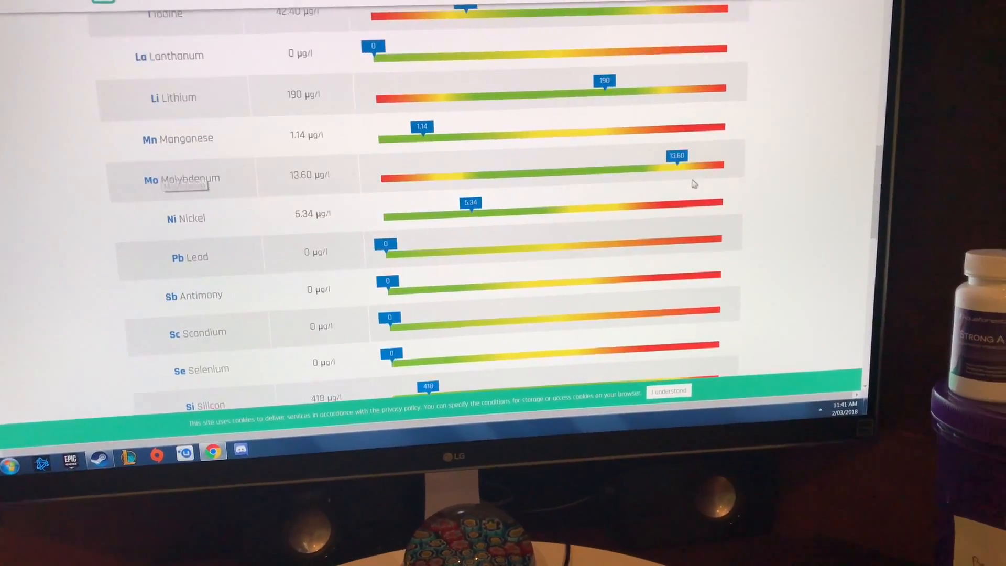
scroll(down, 3)
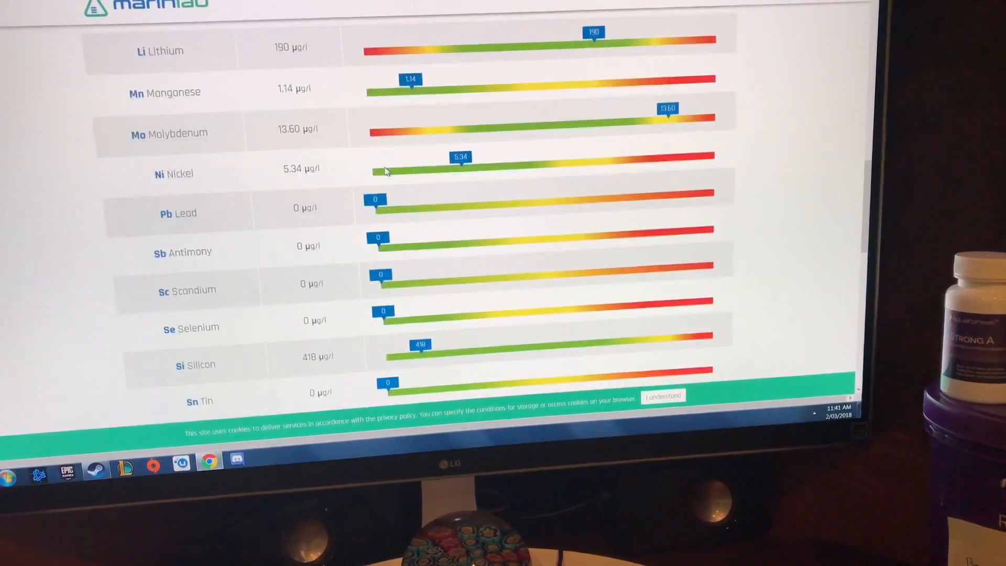
scroll(down, 3)
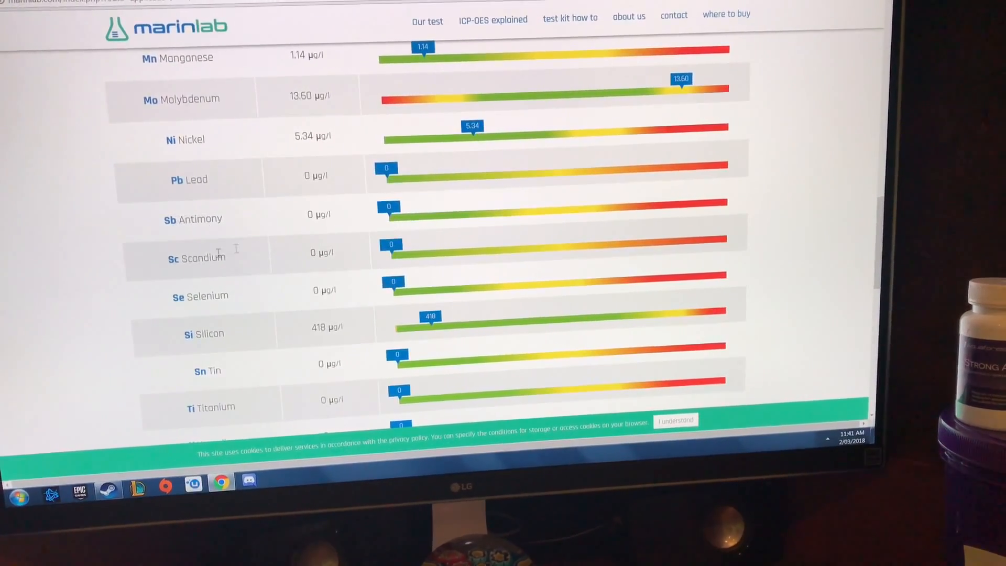
scroll(down, 3)
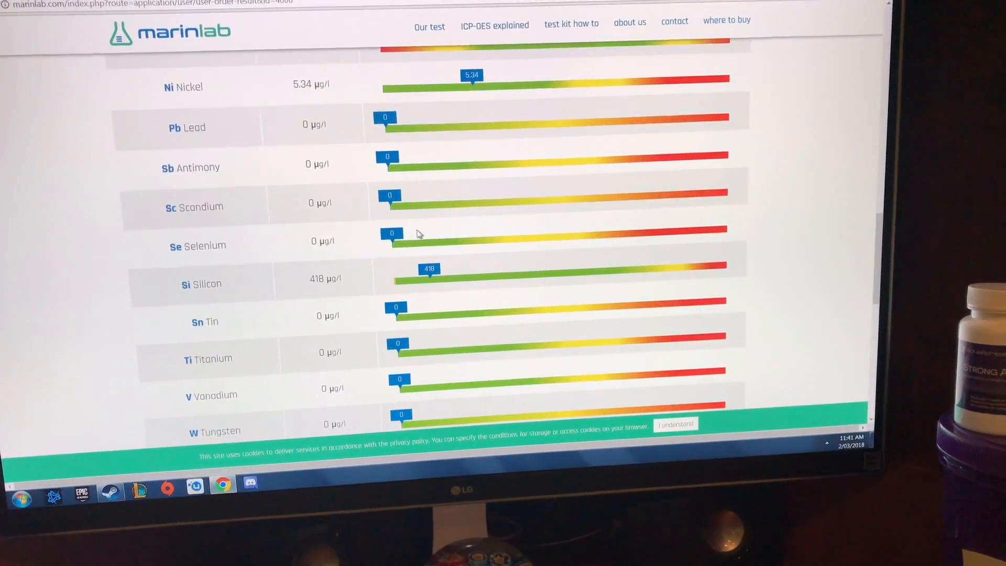
scroll(down, 3)
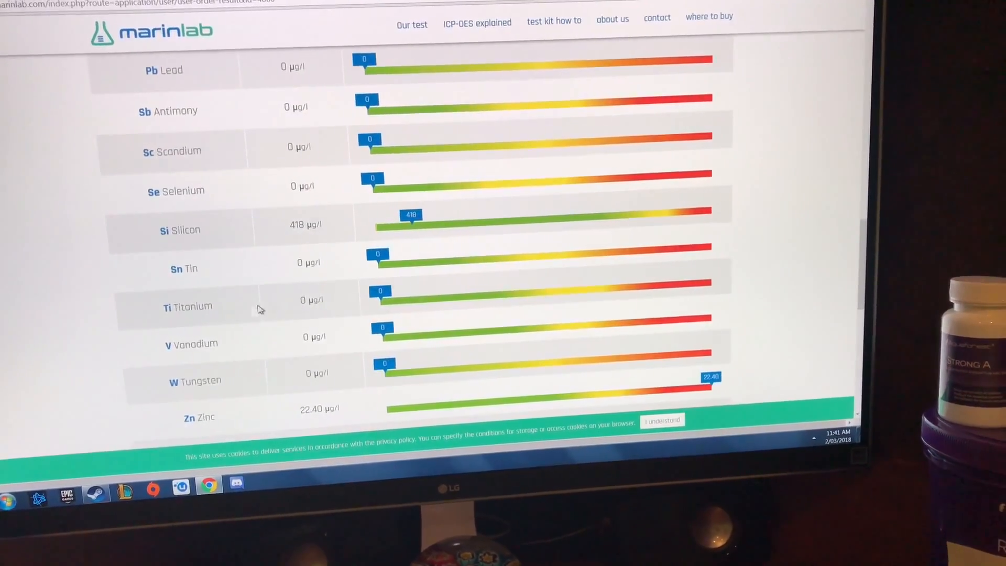
scroll(down, 3)
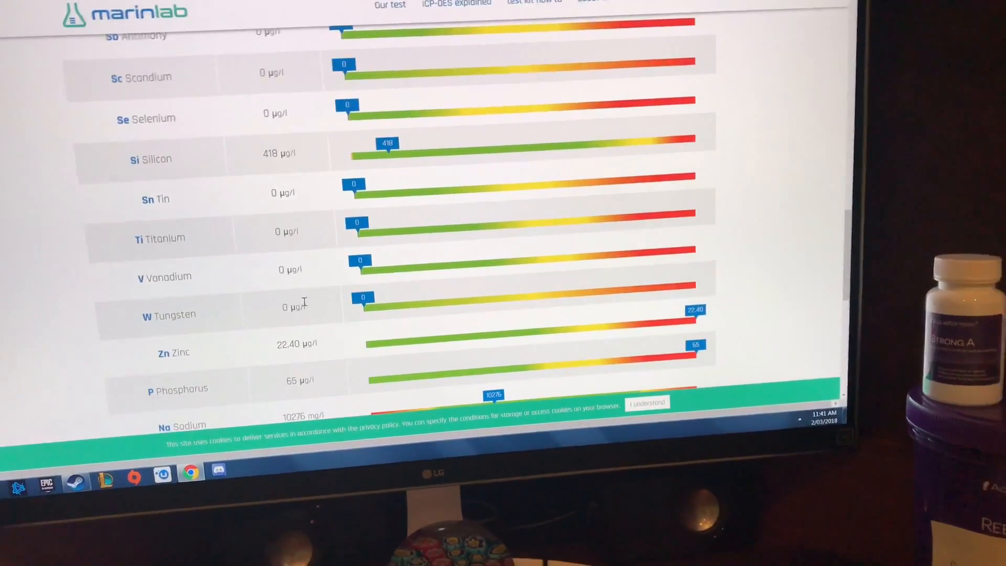
scroll(down, 3)
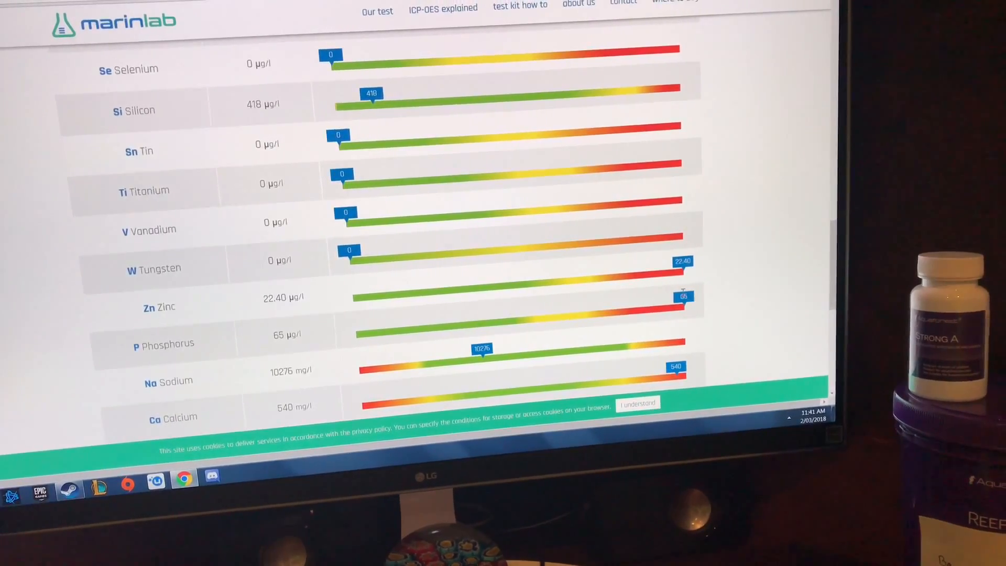
scroll(down, 3)
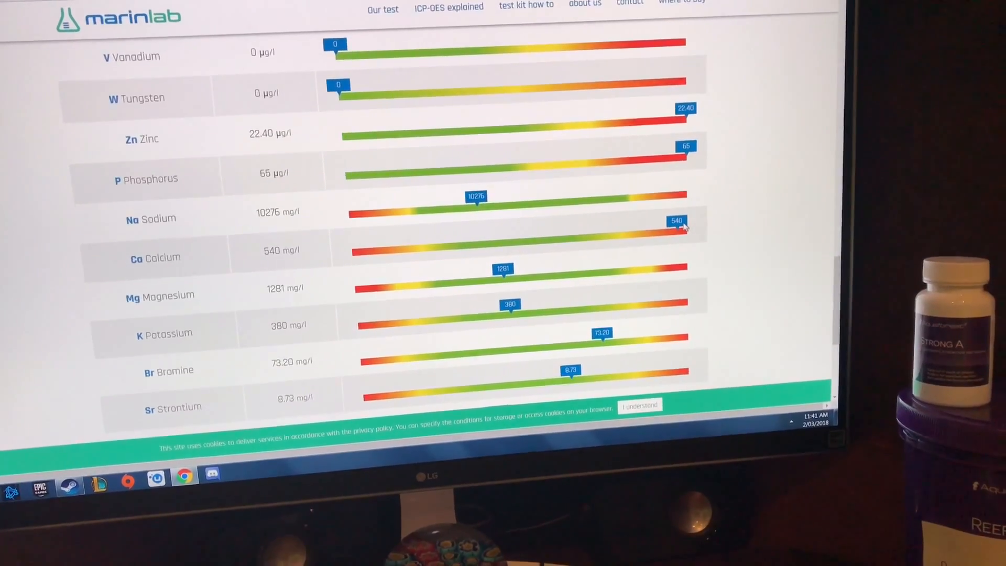
scroll(down, 3)
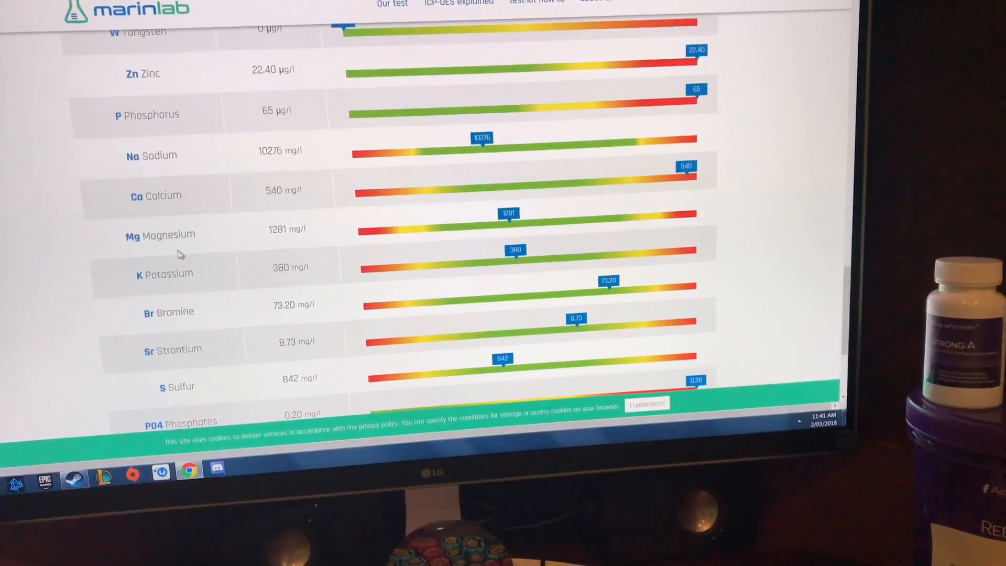
scroll(down, 3)
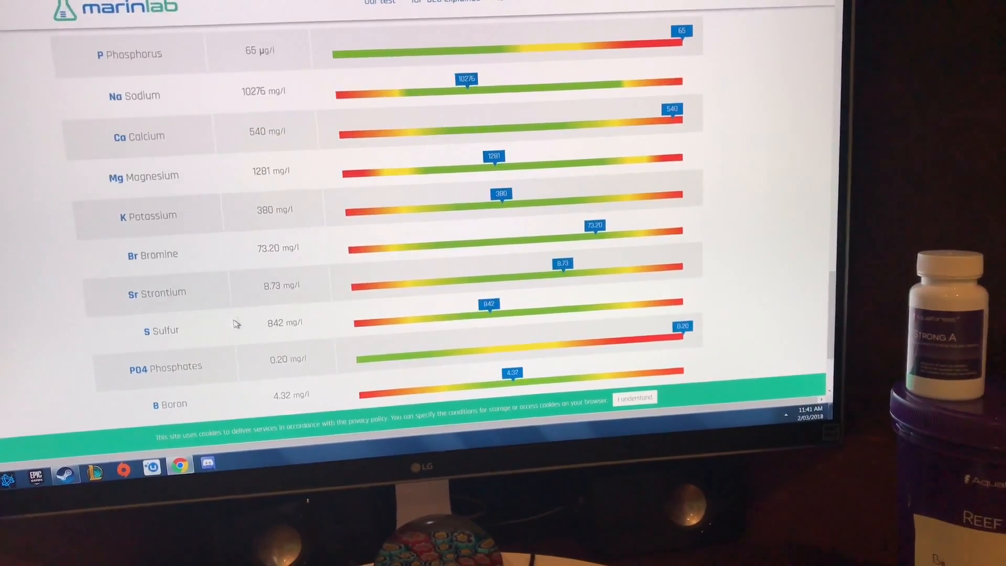
scroll(down, 3)
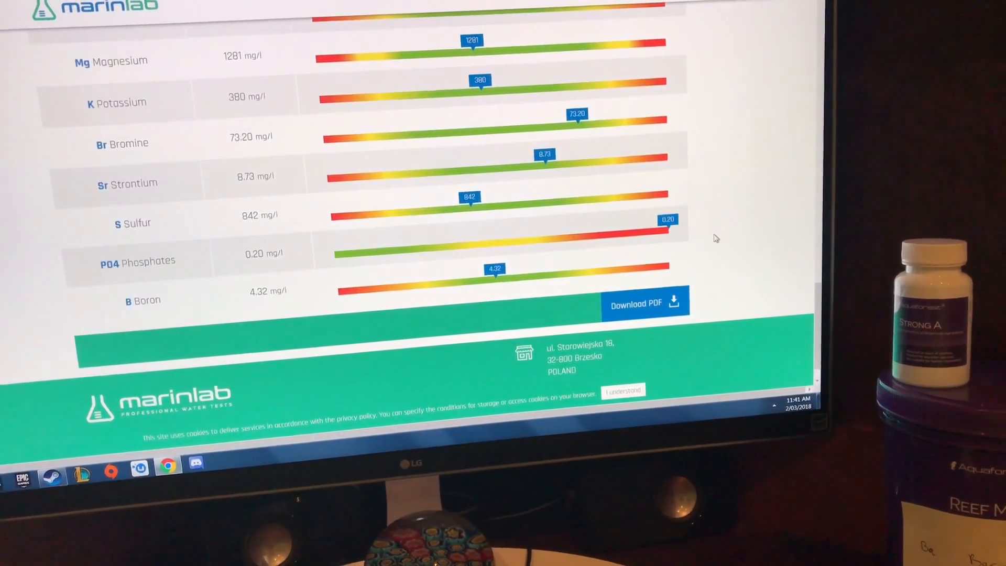
scroll(down, 3)
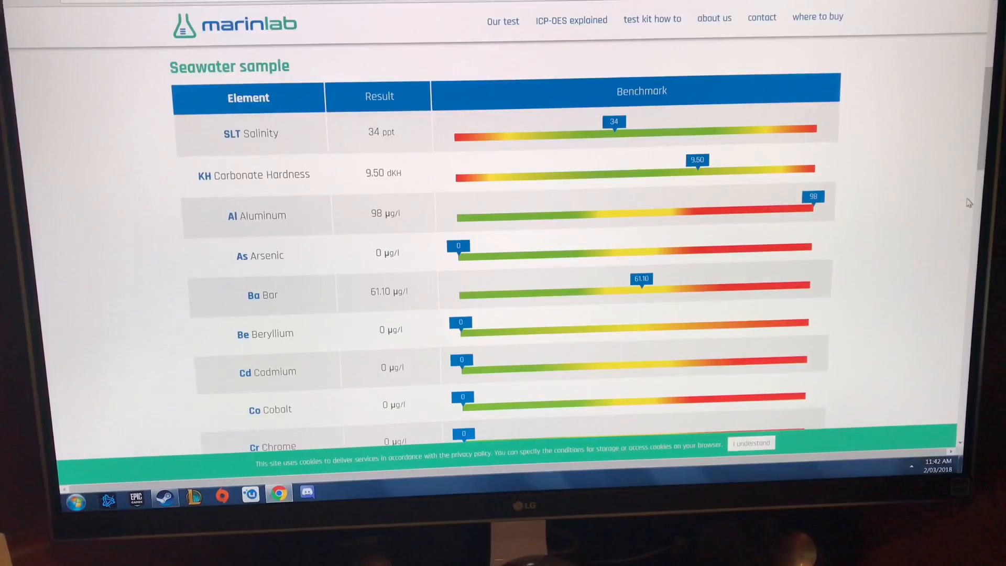
scroll(down, 3)
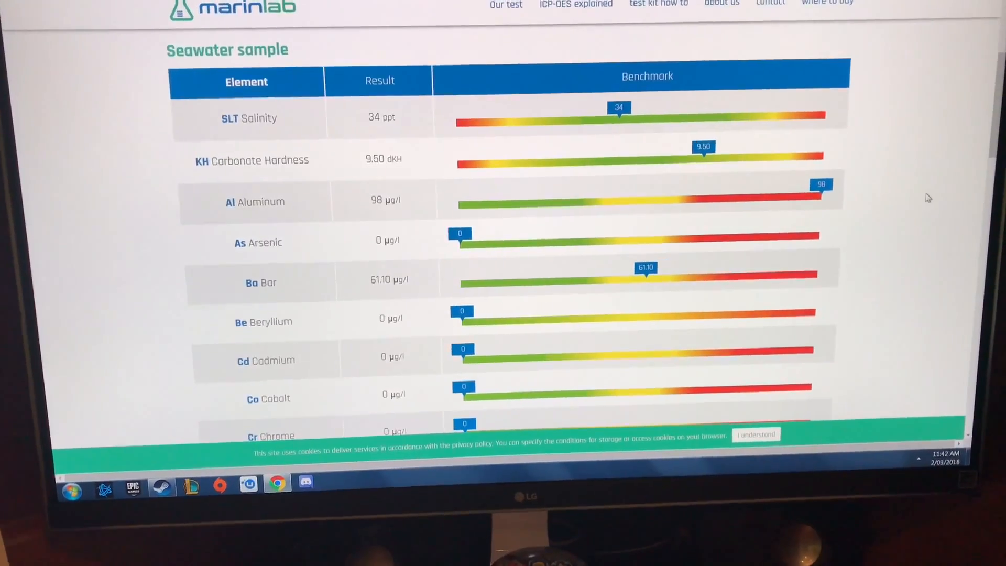
scroll(down, 3)
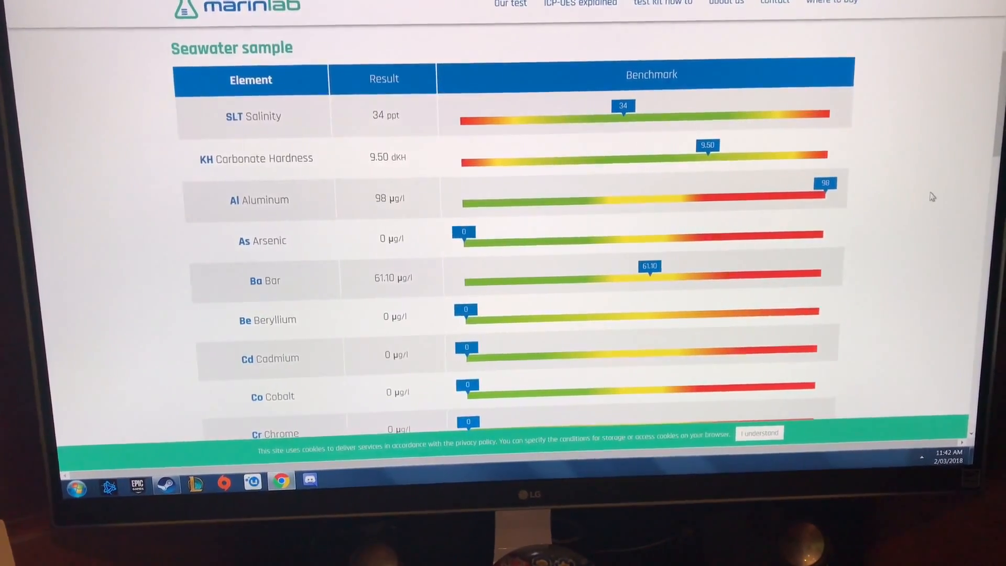
scroll(down, 3)
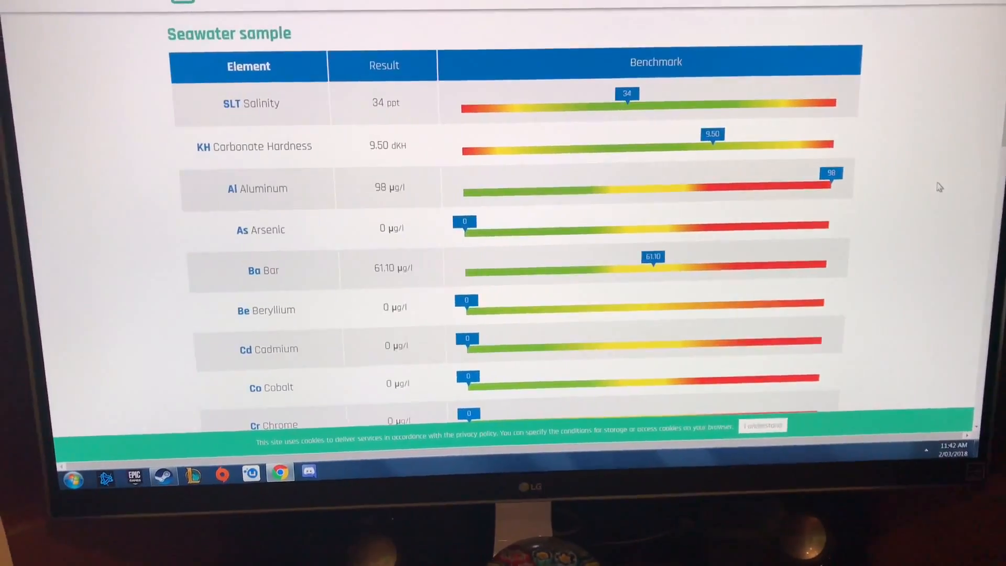
scroll(down, 3)
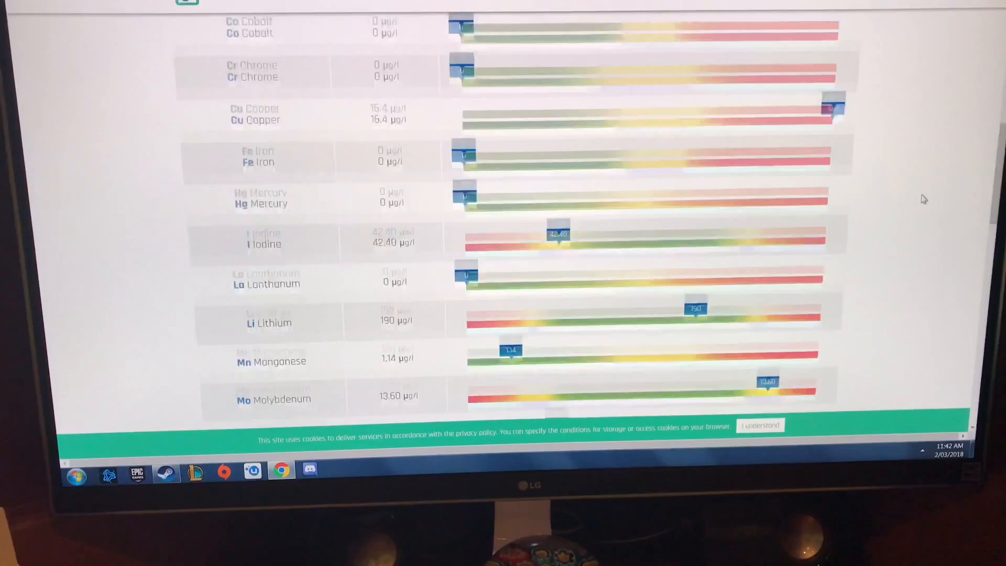
scroll(down, 3)
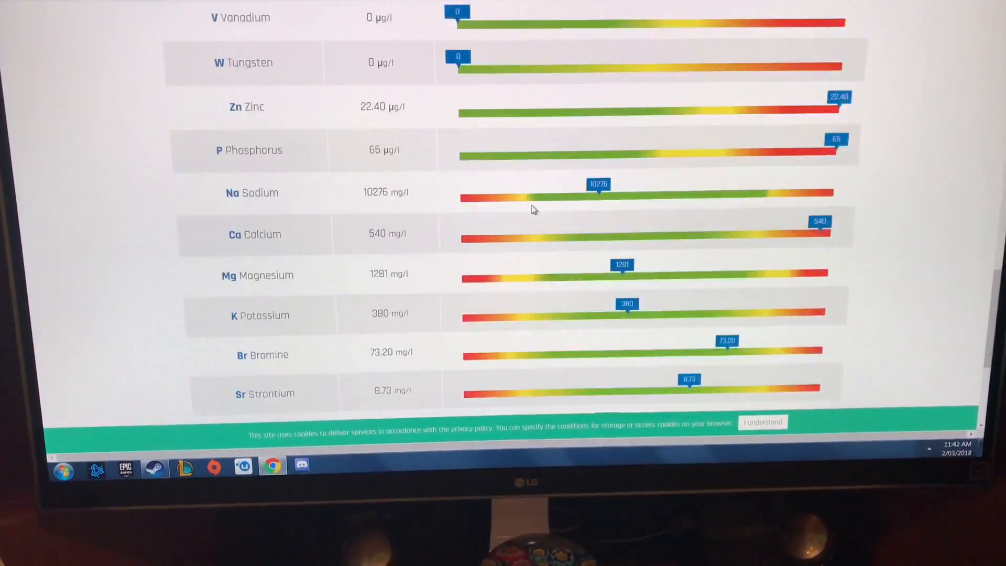
scroll(down, 3)
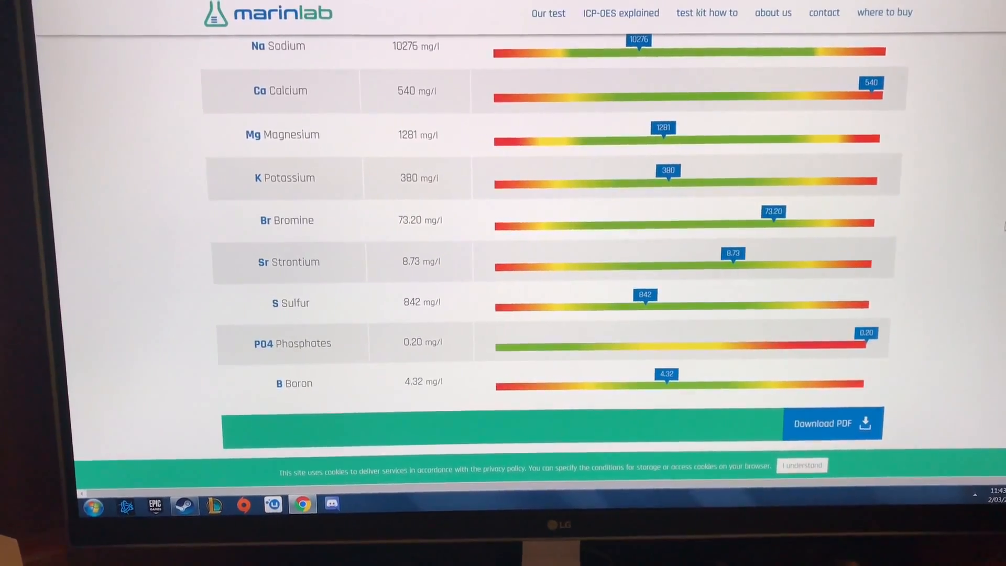
scroll(down, 3)
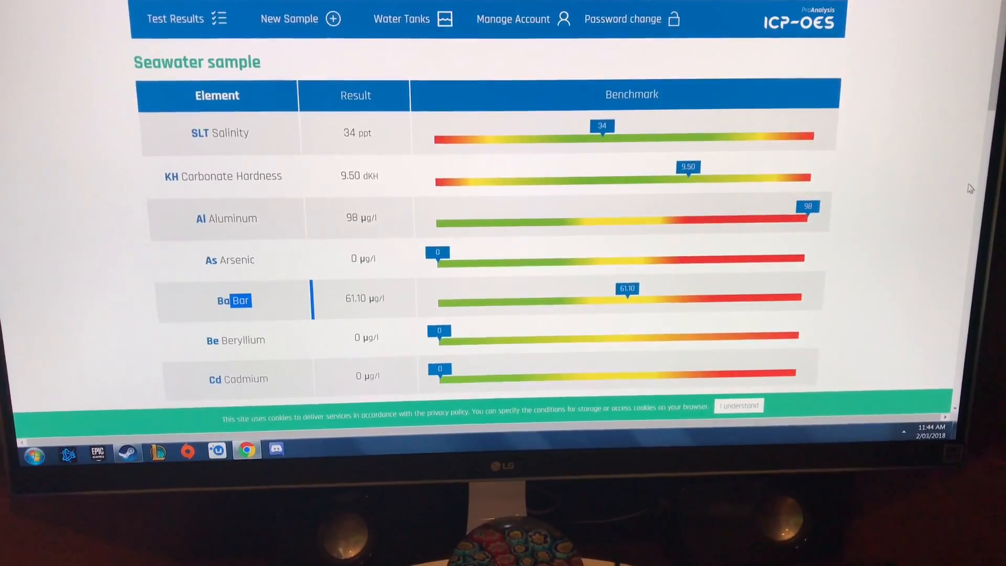
scroll(down, 3)
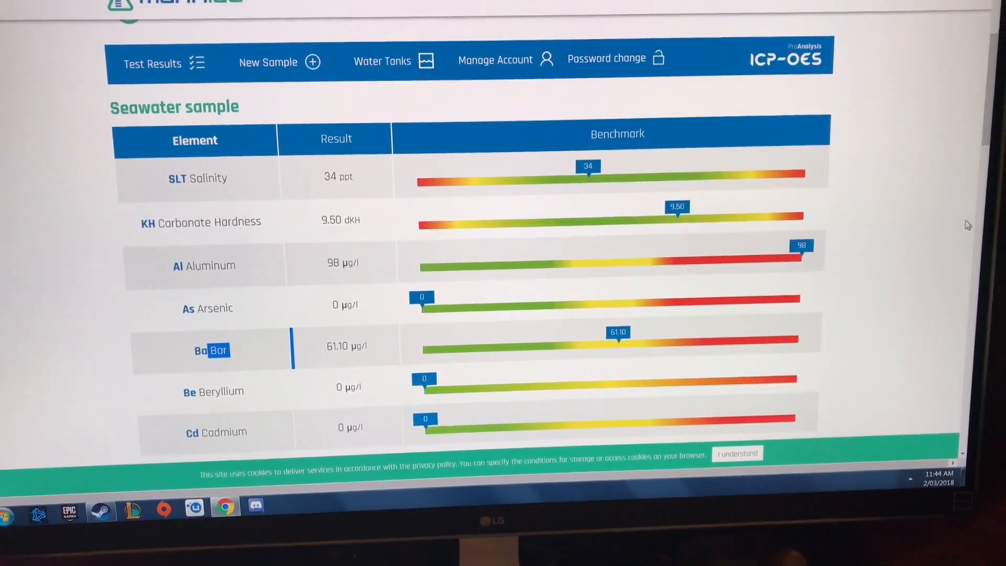
scroll(down, 3)
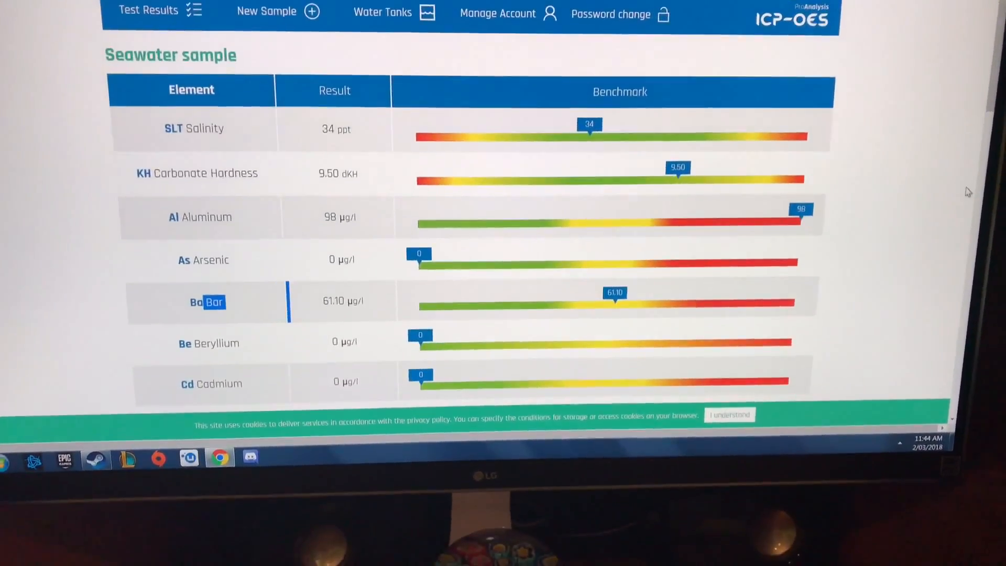
scroll(down, 3)
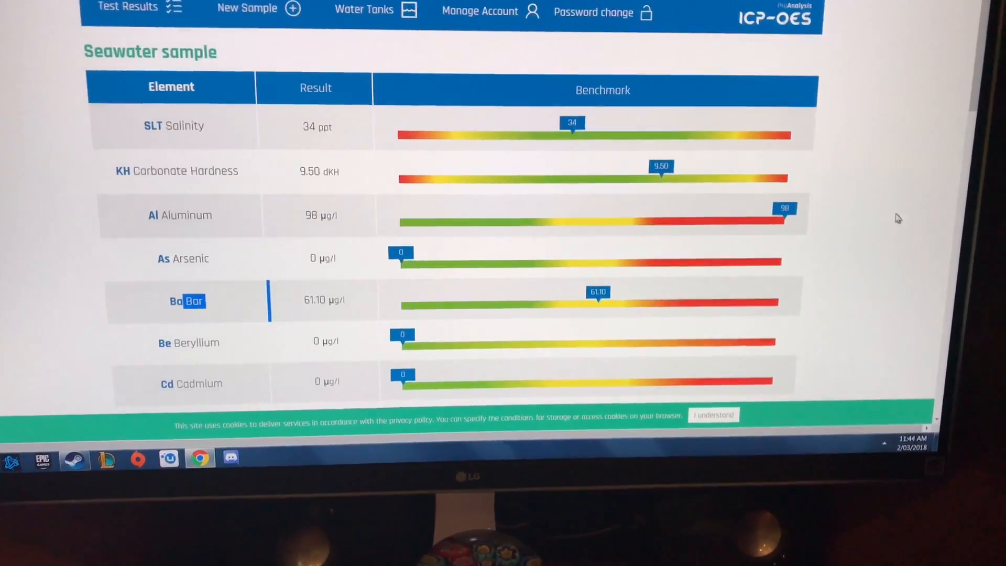
scroll(down, 3)
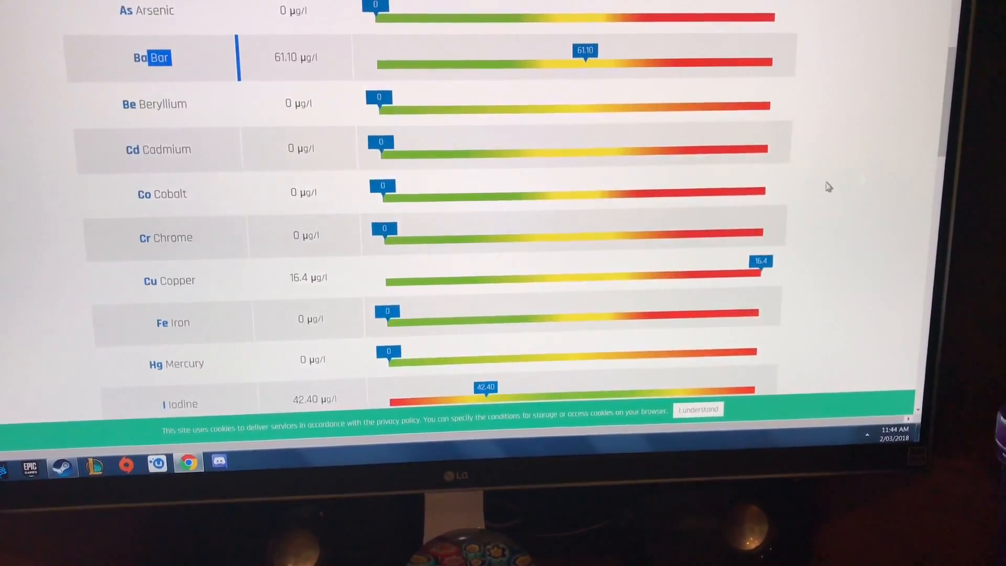
scroll(down, 3)
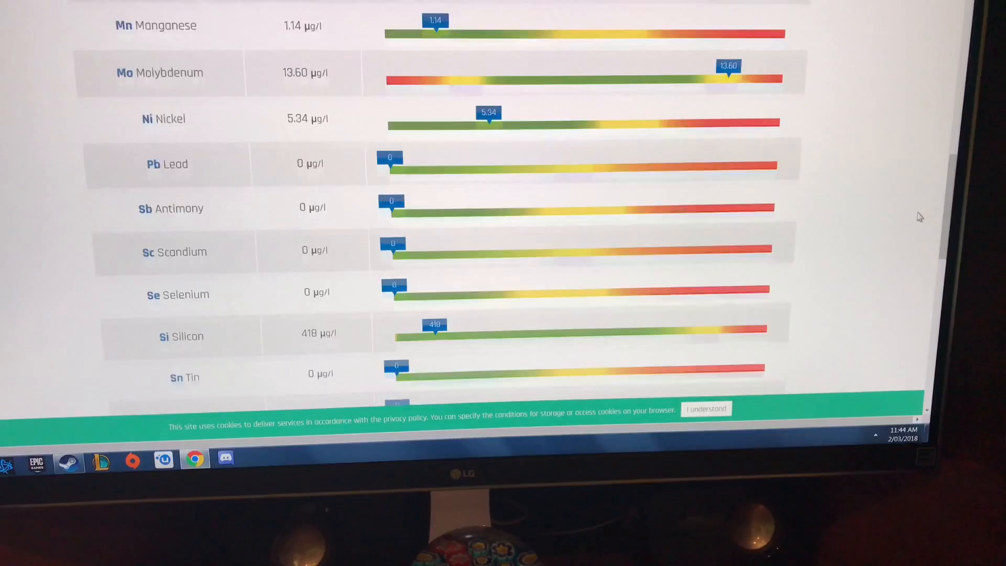
scroll(down, 3)
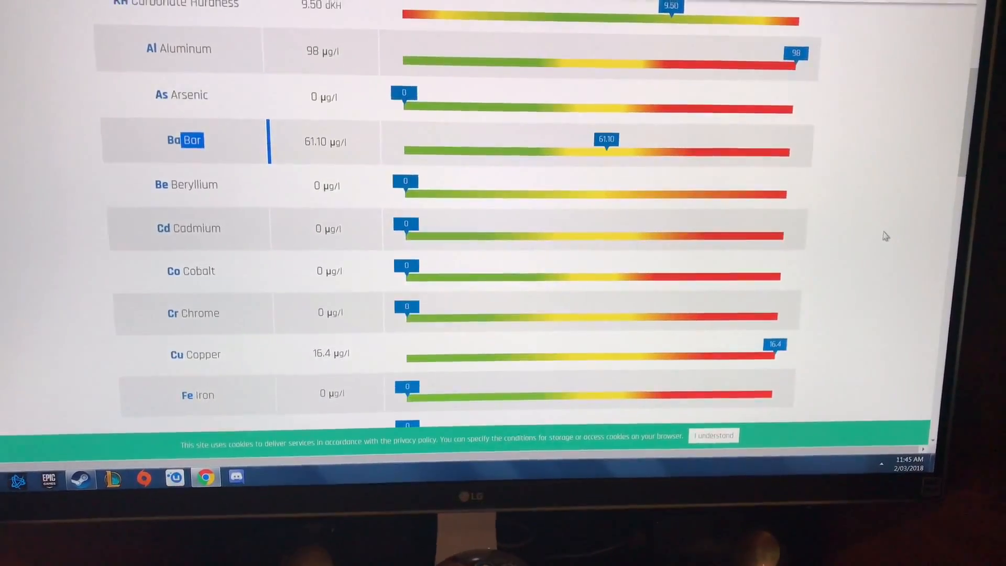
scroll(down, 3)
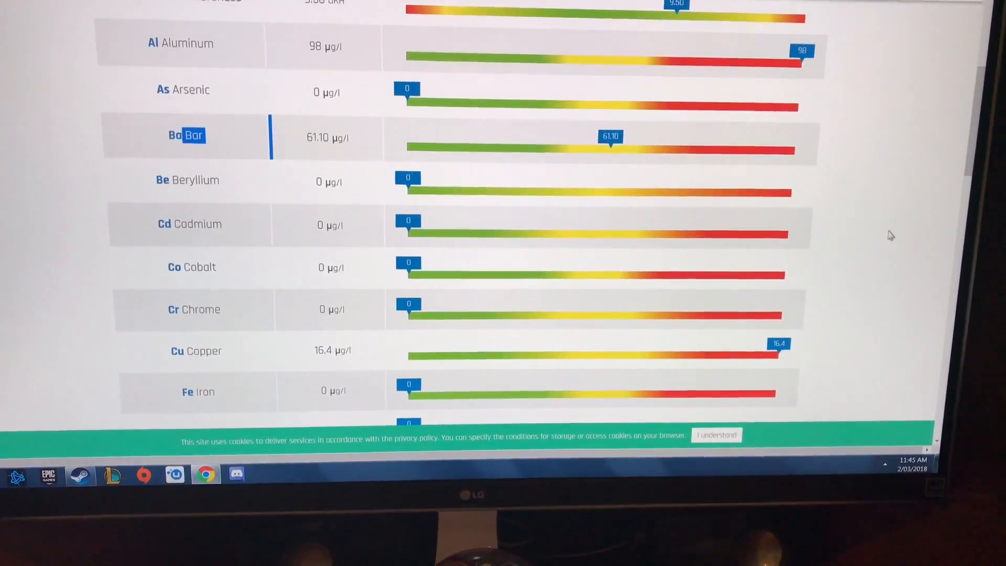